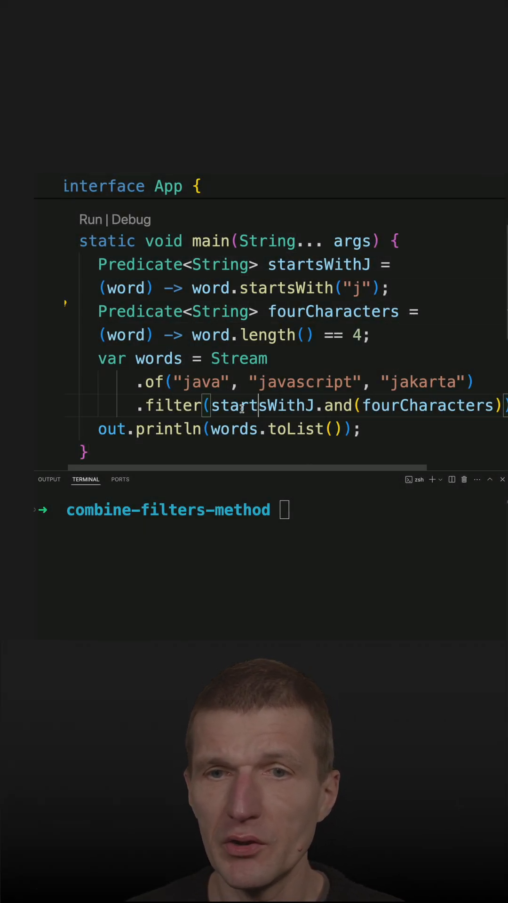
Below main, write the method signature static boolean andFilter(String word).
{"action": "double_click", "coordinate": [339, 405]}
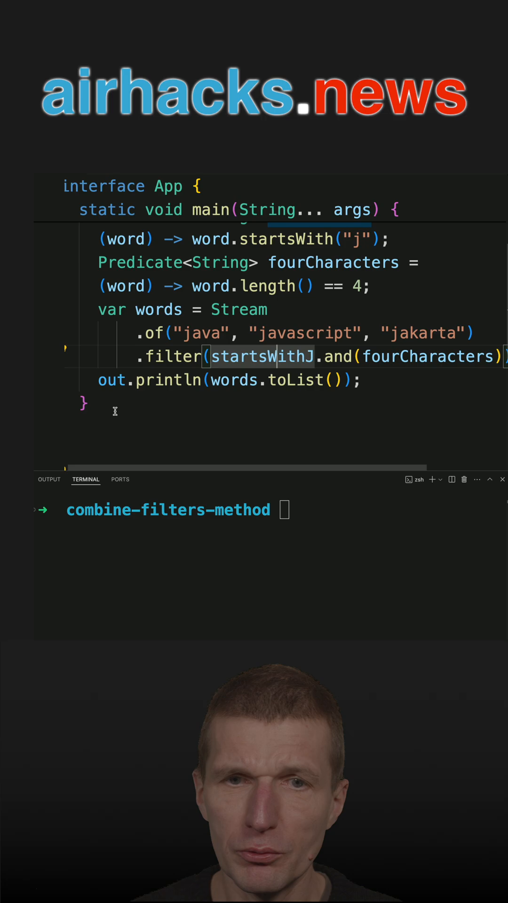
{"action": "type", "text": "static"}
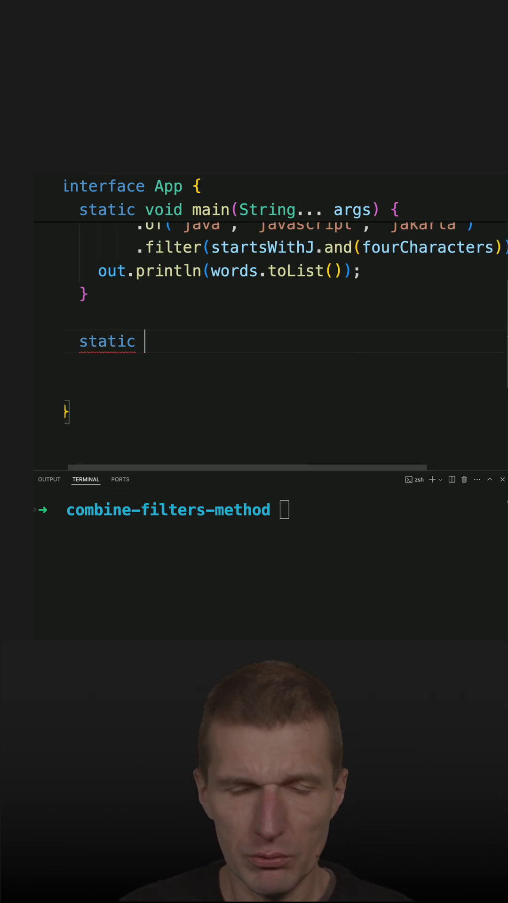
{"action": "type", "text": "boolean"}
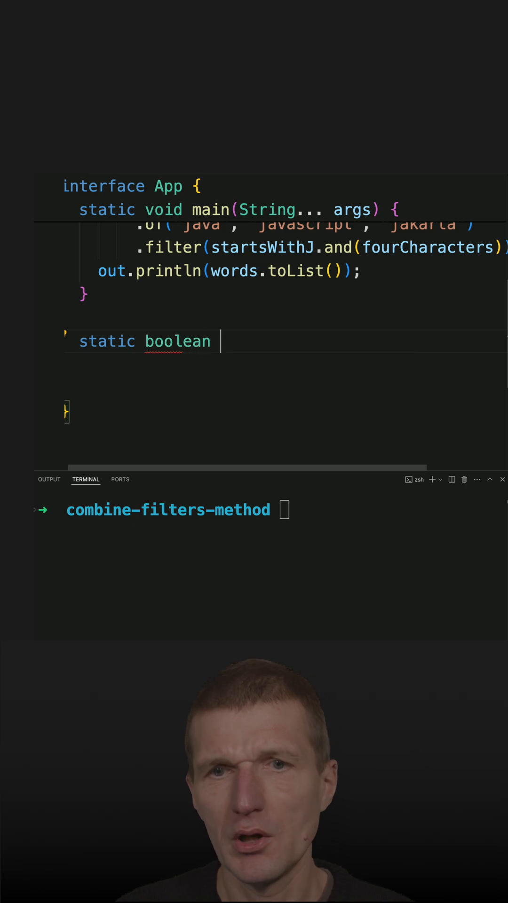
{"action": "type", "text": "andF"}
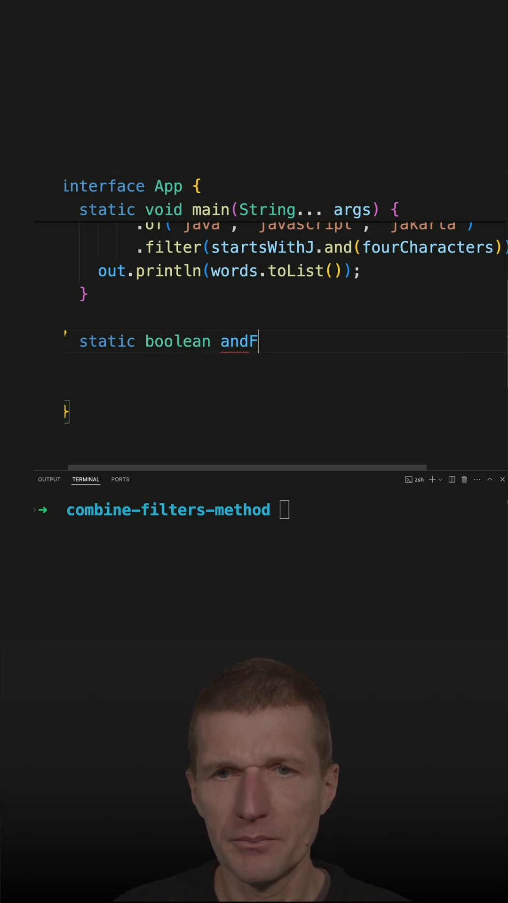
{"action": "type", "text": "ilter()"}
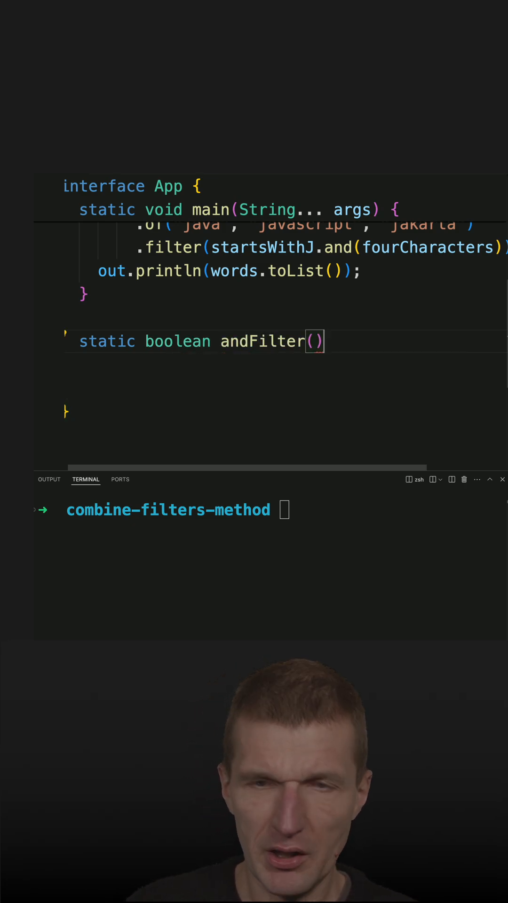
{"action": "type", "text": "String"}
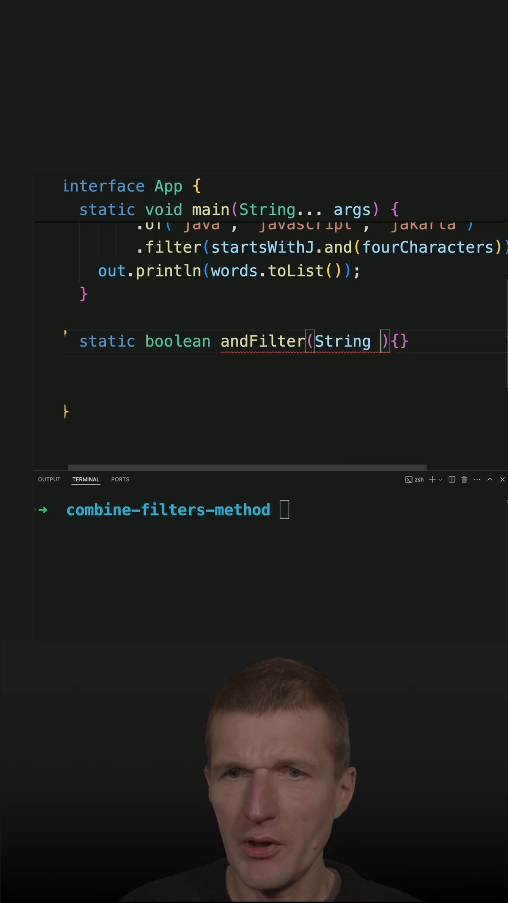
{"action": "type", "text": "word"}
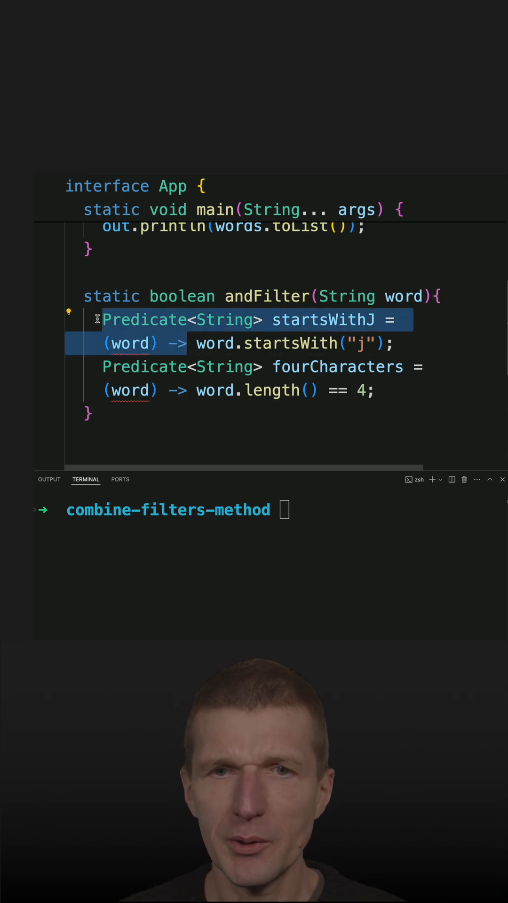
Make andFilter return word.startsWith("j") && the four-character length check.
{"action": "type", "text": "return word.startsWith(\"j"}
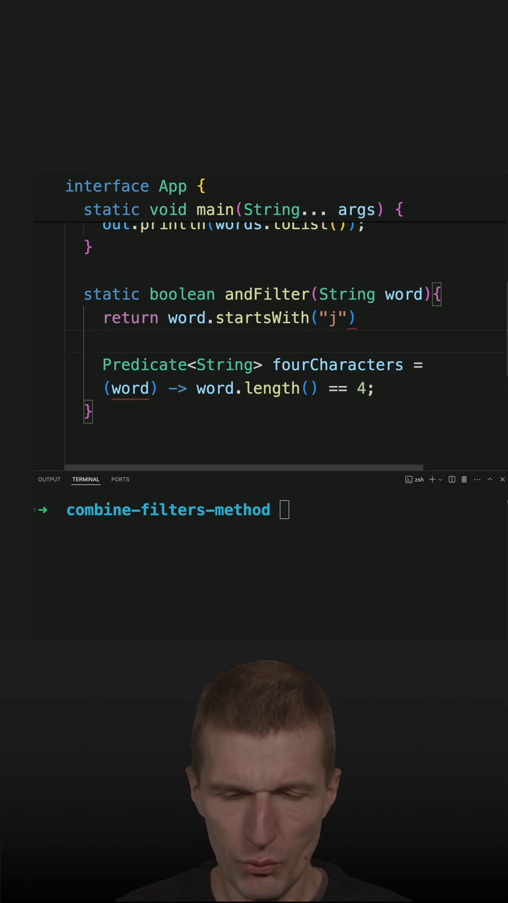
{"action": "type", "text": "&&"}
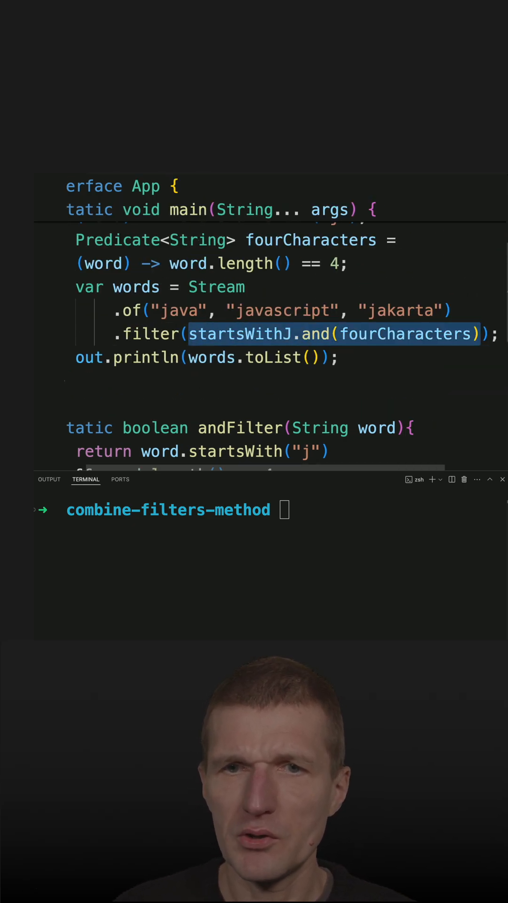
Replace startsWithJ.and(fourCharacters) in .filter() with the App::andFilter method reference.
{"action": "type", "text": "App::an);"}
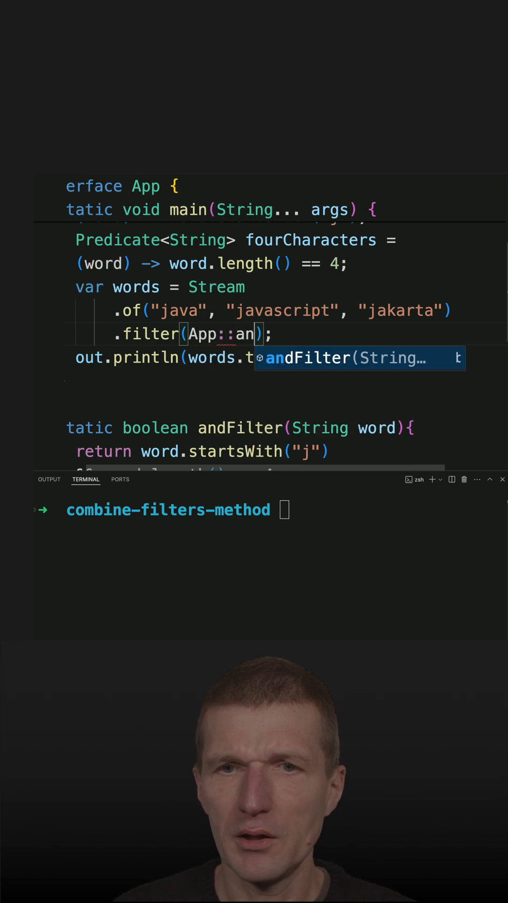